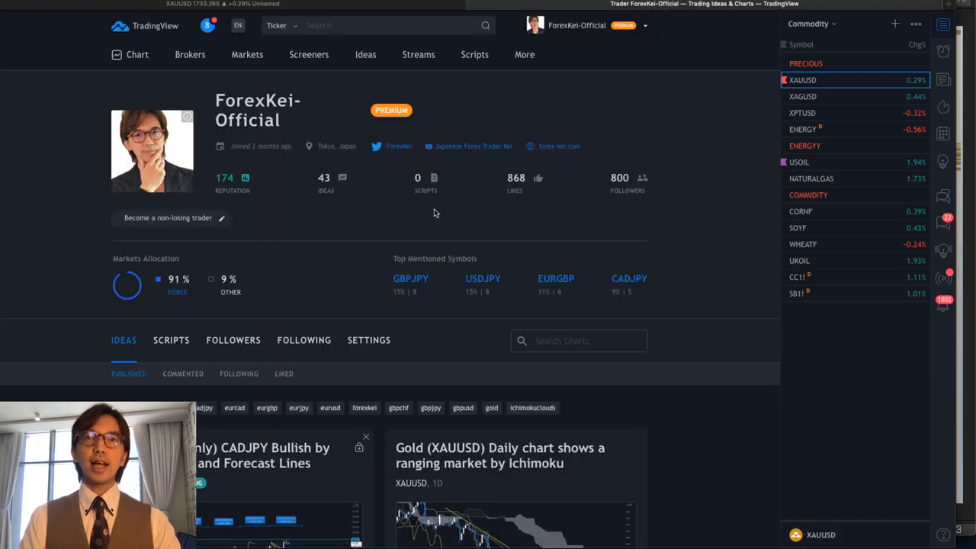
{"action": "mouse_move", "coordinate": [369, 238]}
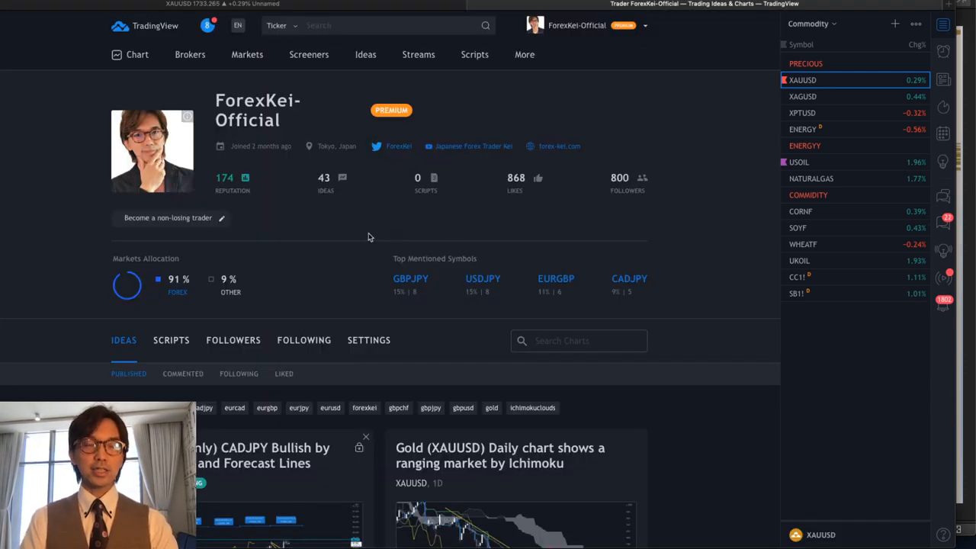
Scroll the profile down to the Ideas list with the CADJPY and Gold posts.
{"action": "scroll", "scroll_direction": "down", "scroll_amount": 3}
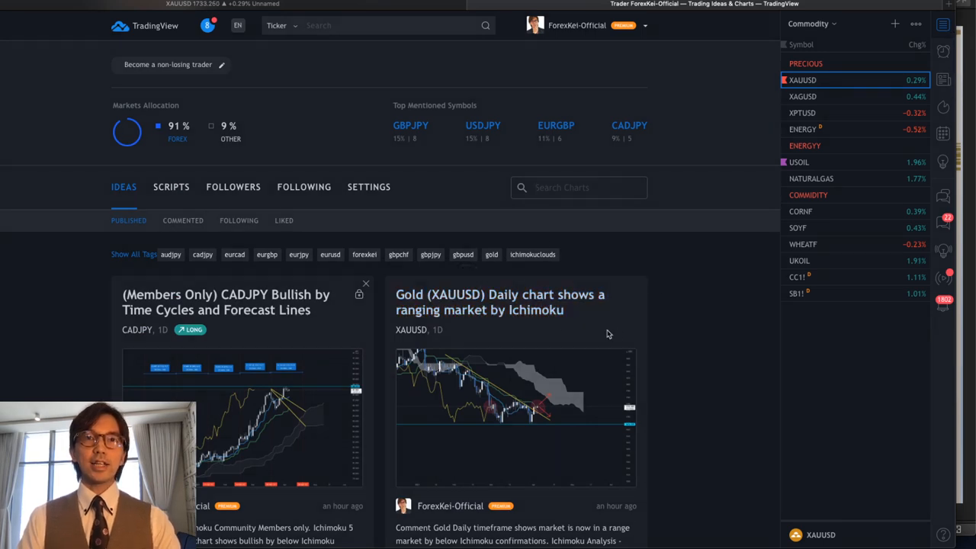
View the 'Gold (XAUUSD) Daily ranging market by Ichimoku' idea, then return to the live chart.
{"action": "left_click", "coordinate": [501, 374]}
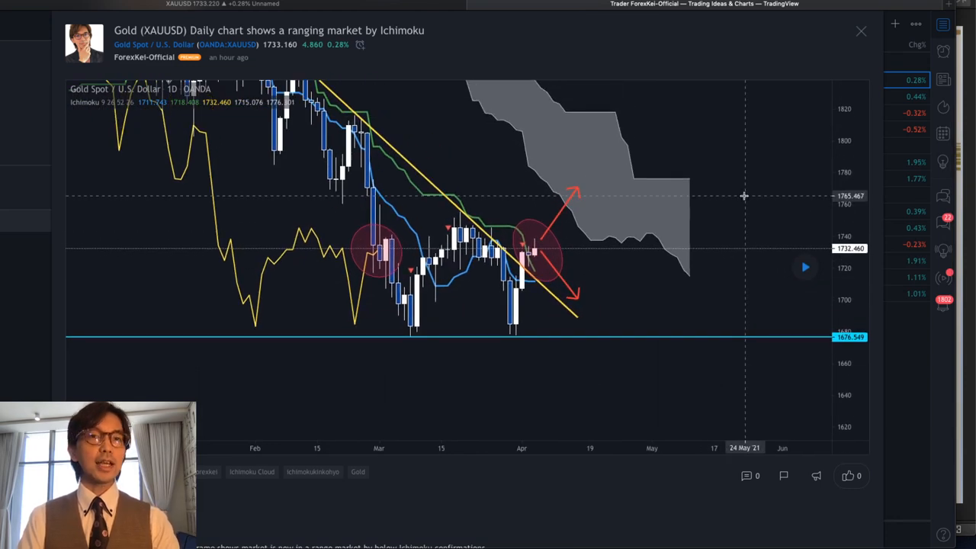
{"action": "mouse_move", "coordinate": [610, 285]}
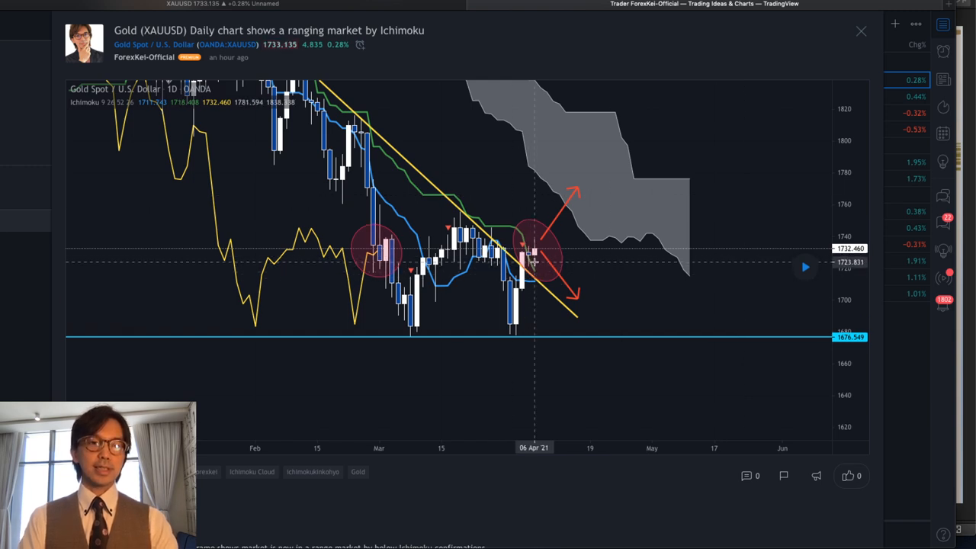
{"action": "mouse_move", "coordinate": [390, 262]}
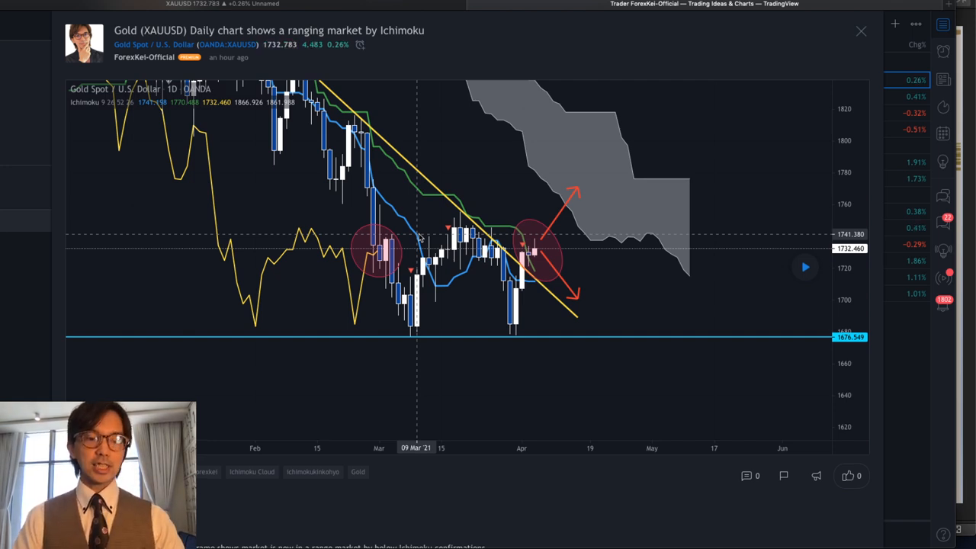
{"action": "mouse_move", "coordinate": [348, 107]}
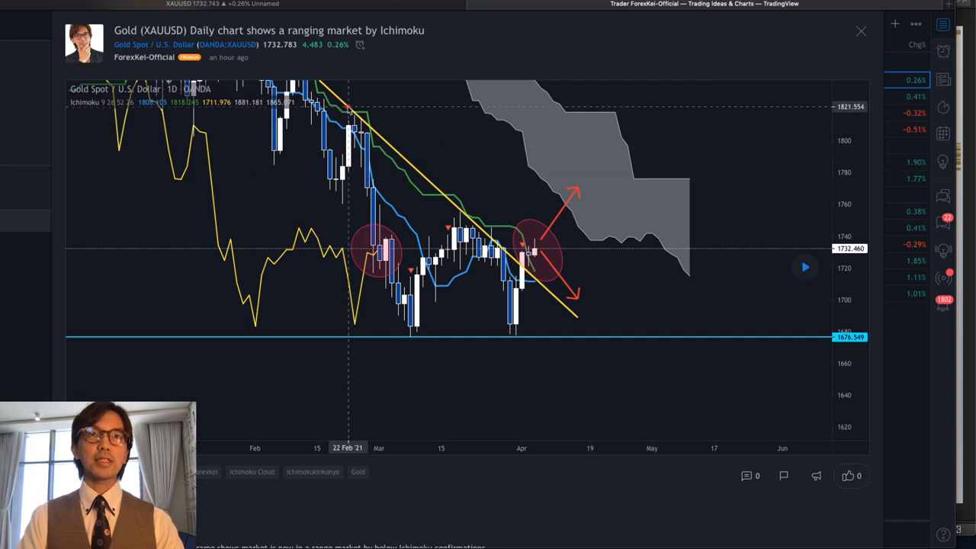
{"action": "mouse_move", "coordinate": [404, 191]}
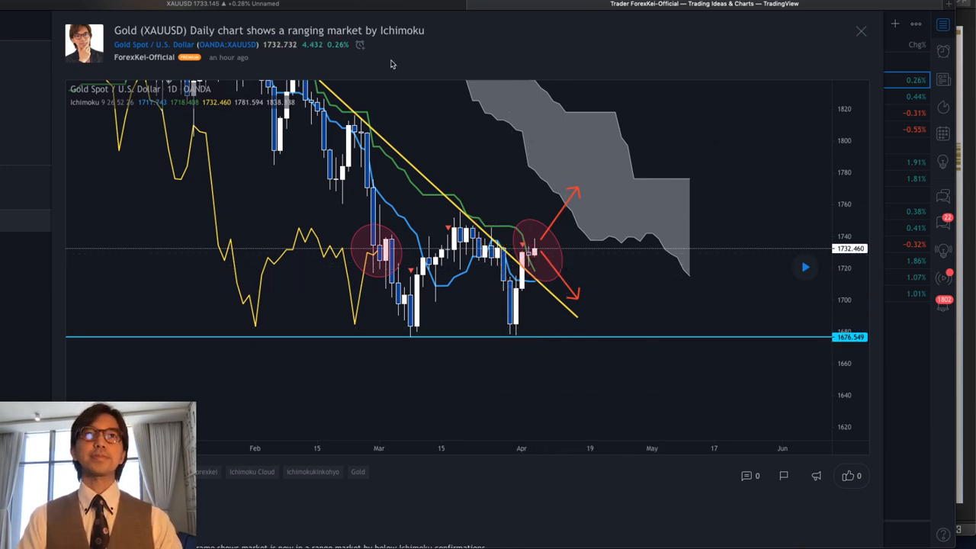
{"action": "left_click", "coordinate": [861, 30]}
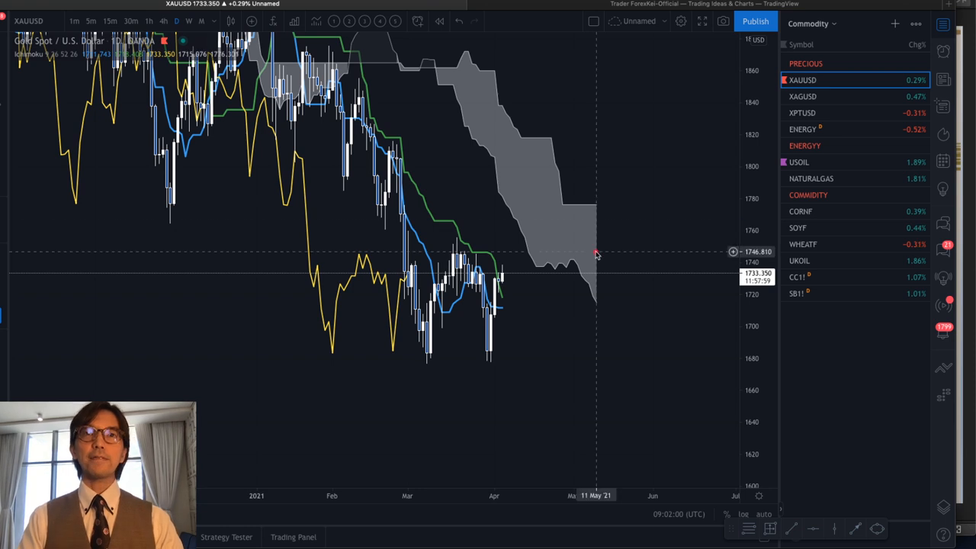
{"action": "mouse_move", "coordinate": [570, 219]}
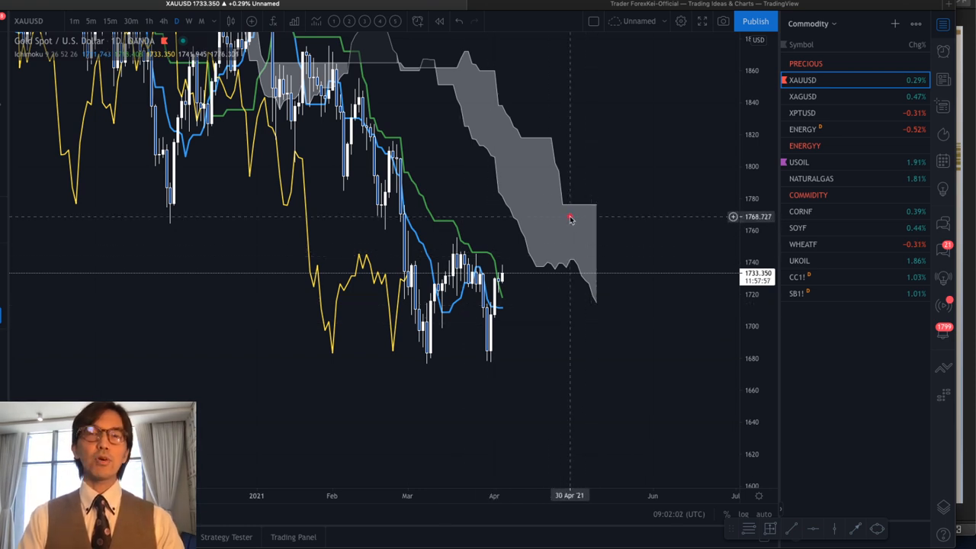
Draw a red upward arrow marking the expected breakout toward the Ichimoku cloud.
{"action": "left_click_drag", "start_coordinate": [549, 189], "coordinate": [625, 263]}
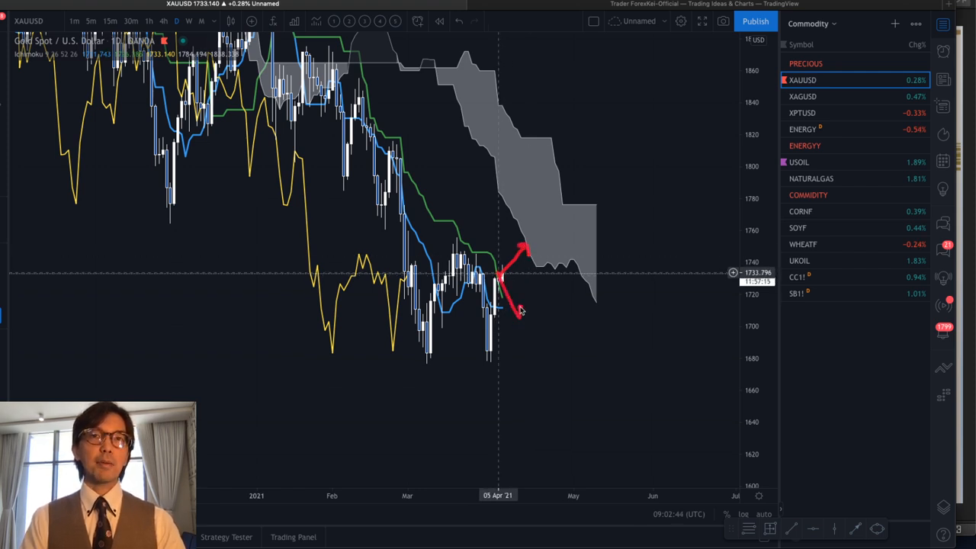
{"action": "mouse_move", "coordinate": [649, 326]}
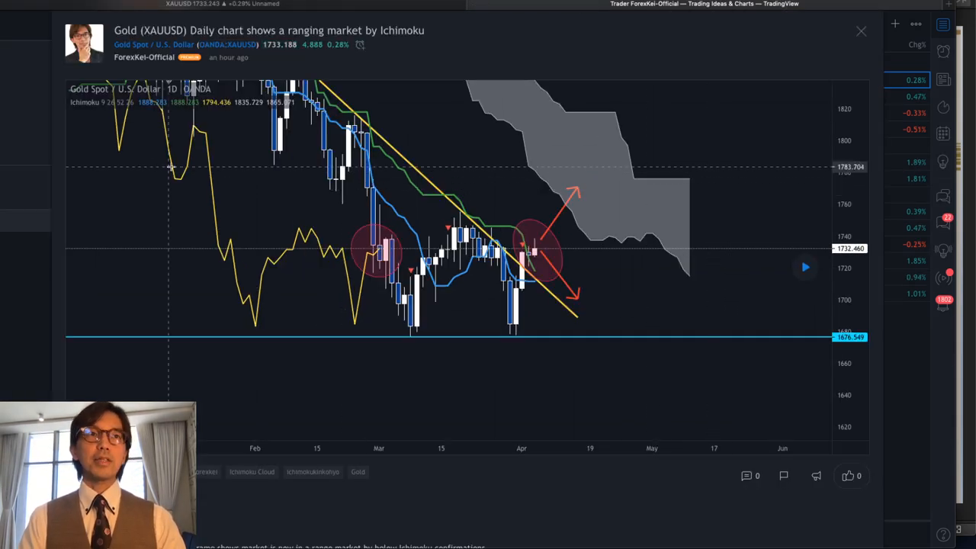
Read the idea's Comment and Next Scenario notes, then clear the red arrow from the live chart.
{"action": "scroll", "scroll_direction": "down", "scroll_amount": 3}
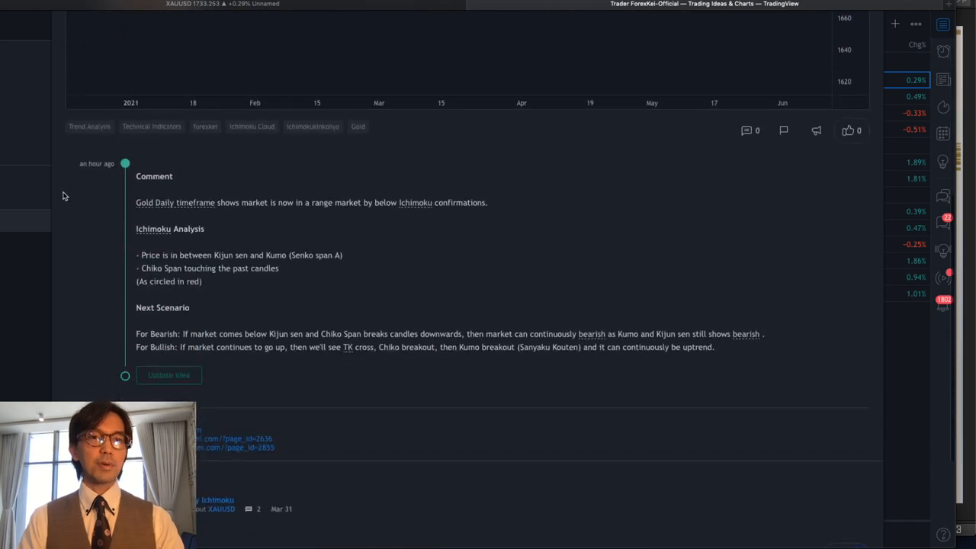
{"action": "scroll", "scroll_direction": "down", "scroll_amount": 3}
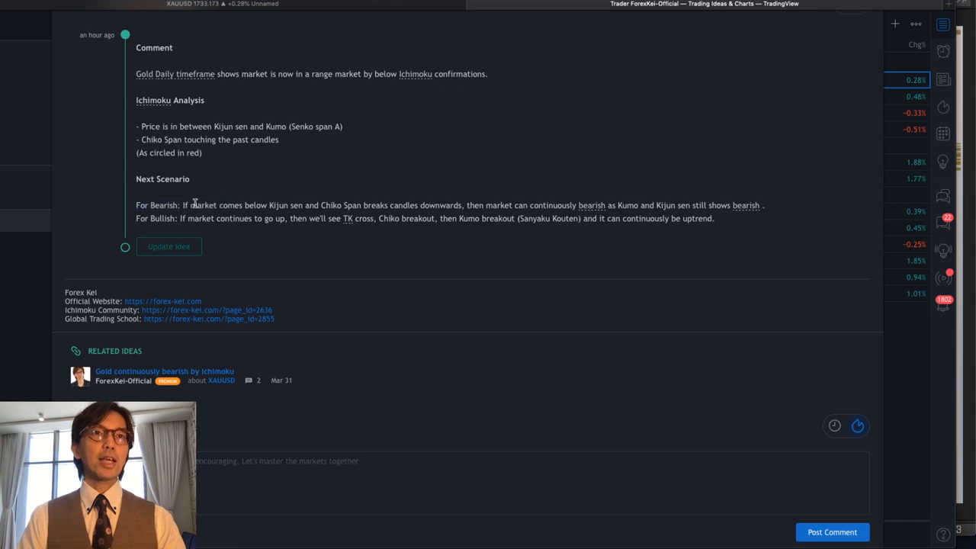
{"action": "left_click_drag", "start_coordinate": [192, 205], "coordinate": [378, 204]}
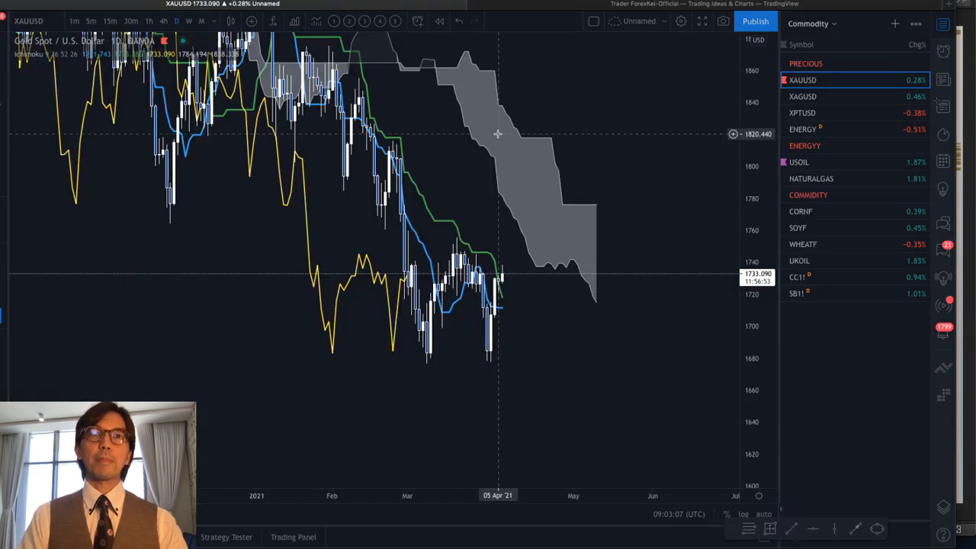
{"action": "mouse_move", "coordinate": [635, 243]}
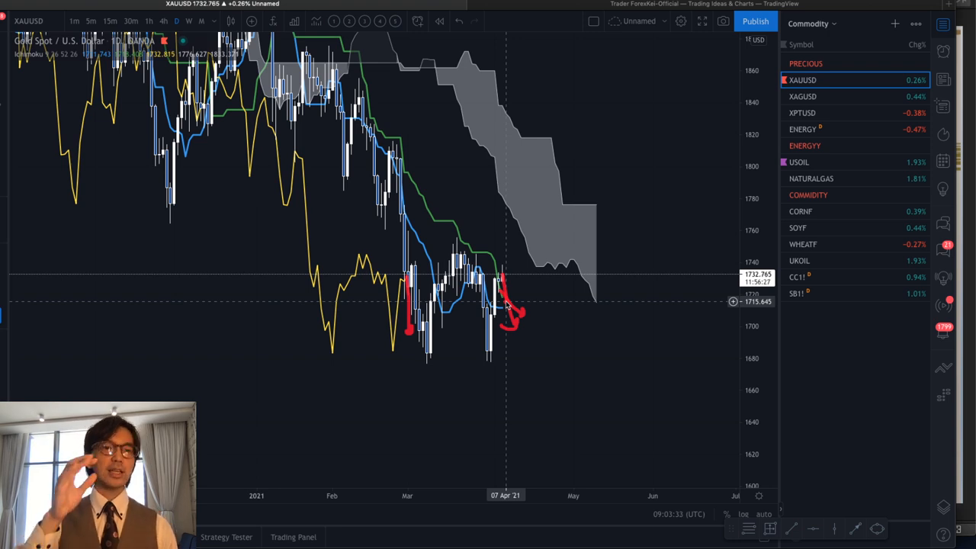
{"action": "mouse_move", "coordinate": [586, 330]}
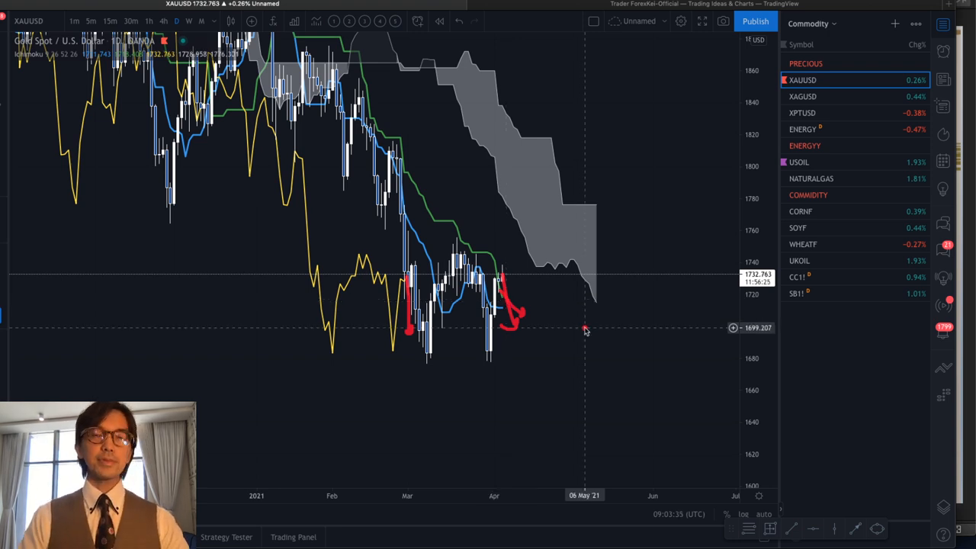
{"action": "mouse_move", "coordinate": [583, 237]}
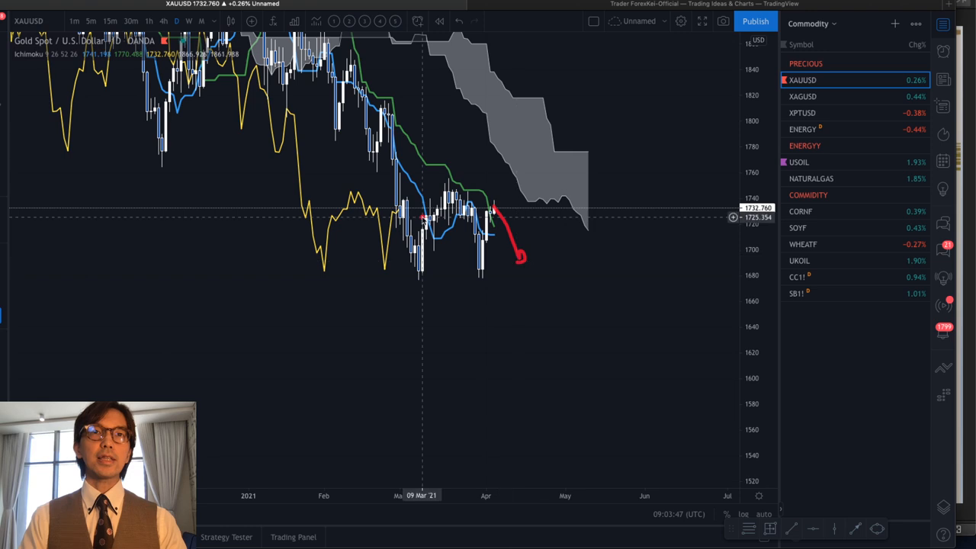
{"action": "mouse_move", "coordinate": [404, 208]}
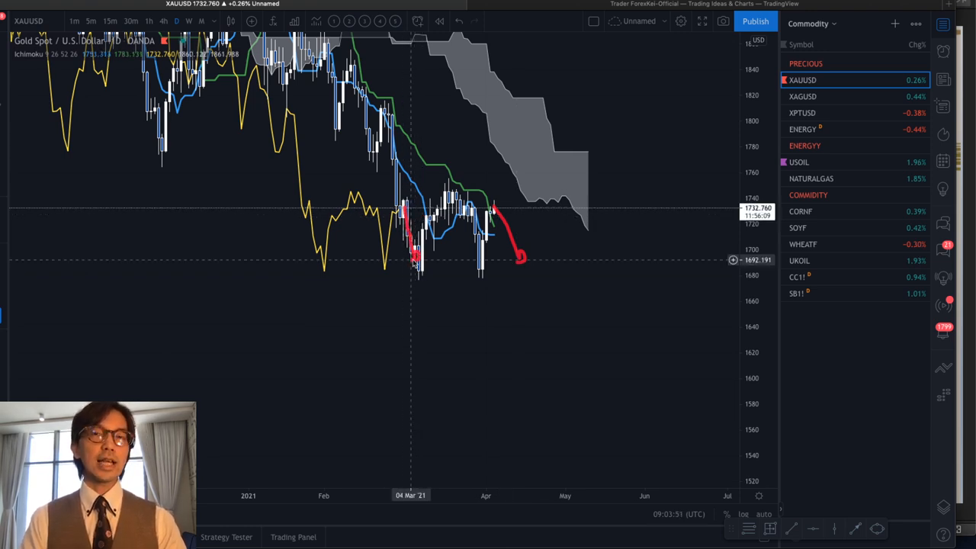
Draw a horizontal red support line beneath the recent lows on the daily chart.
{"action": "left_click_drag", "start_coordinate": [397, 281], "coordinate": [595, 296]}
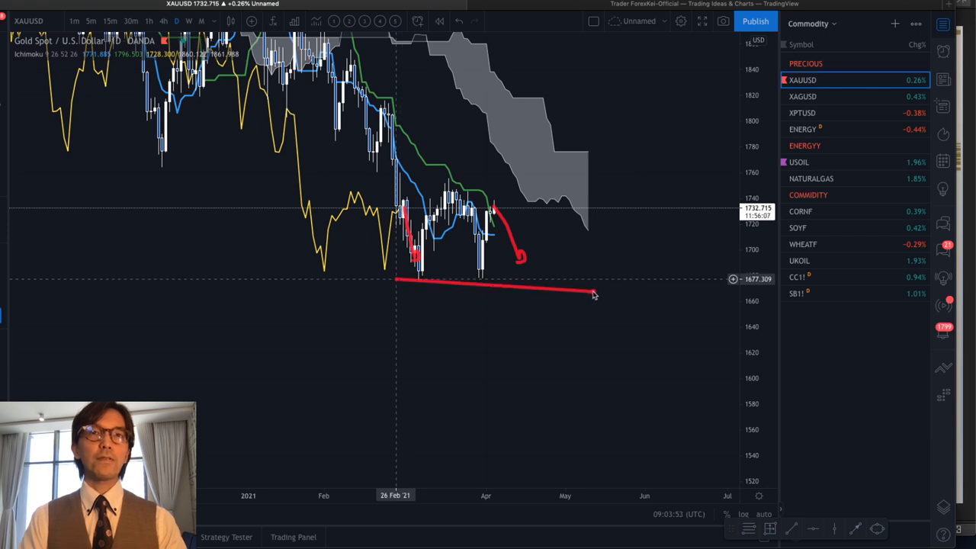
{"action": "left_click_drag", "start_coordinate": [595, 296], "coordinate": [587, 280]}
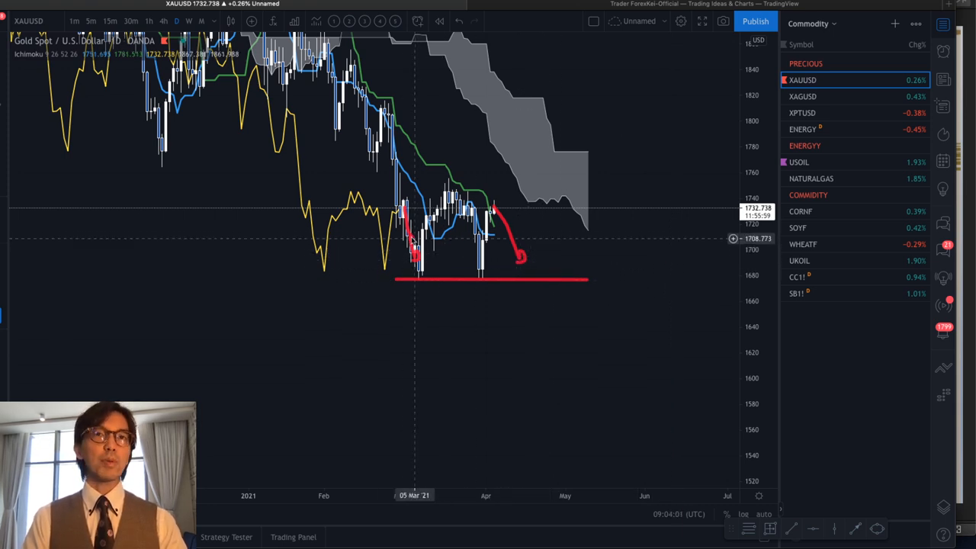
{"action": "mouse_move", "coordinate": [488, 266]}
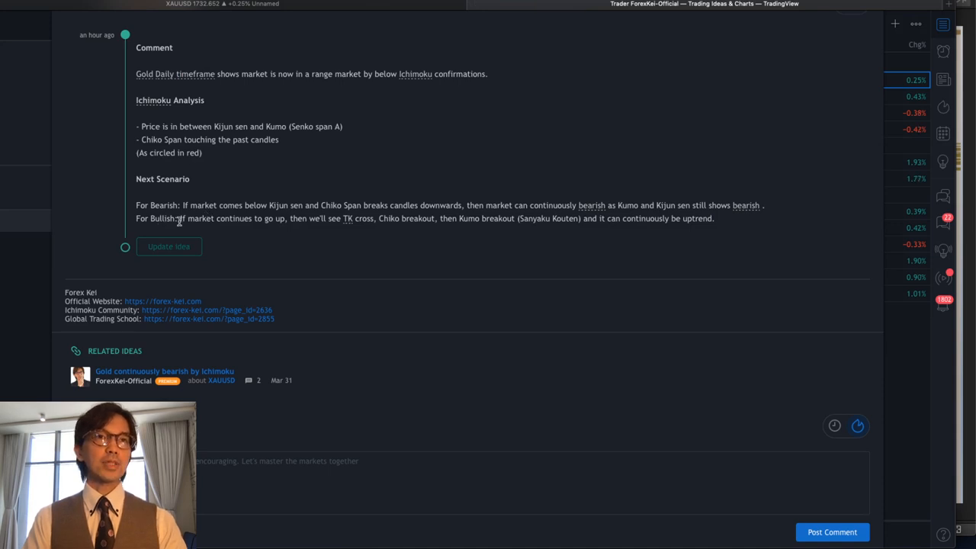
Revisit the idea's Ichimoku comment, leaving the live chart clear of red drawings.
{"action": "left_click_drag", "start_coordinate": [180, 218], "coordinate": [312, 218]}
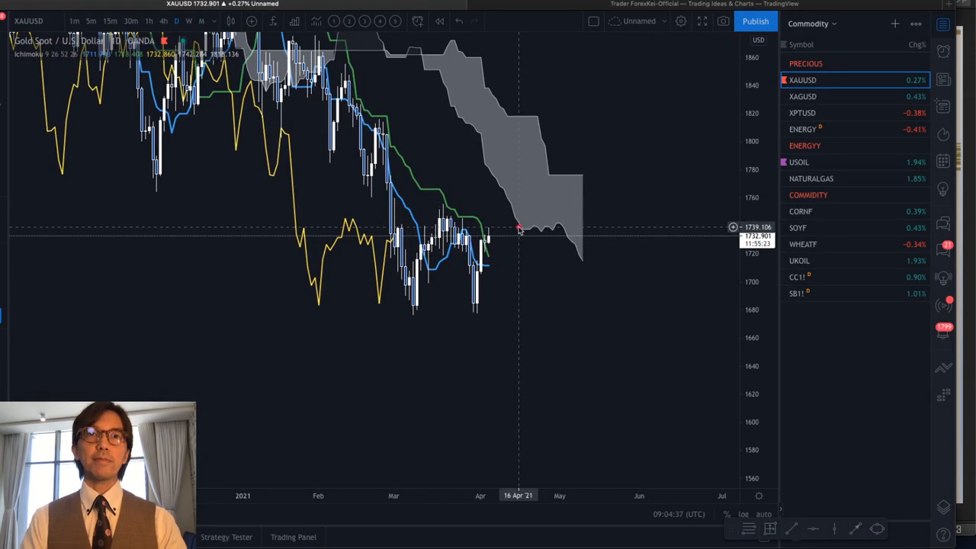
{"action": "left_click_drag", "start_coordinate": [488, 244], "coordinate": [516, 198]}
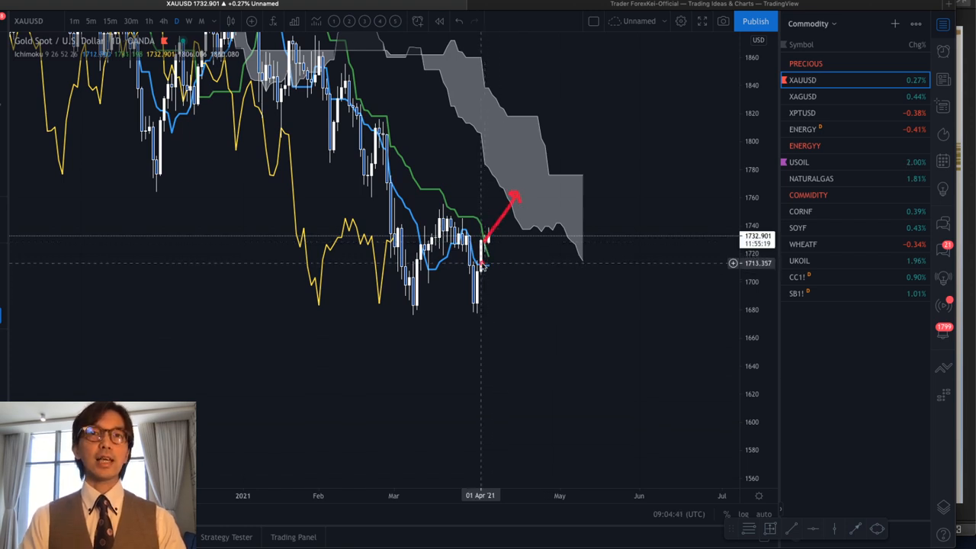
{"action": "left_click_drag", "start_coordinate": [485, 259], "coordinate": [534, 252]}
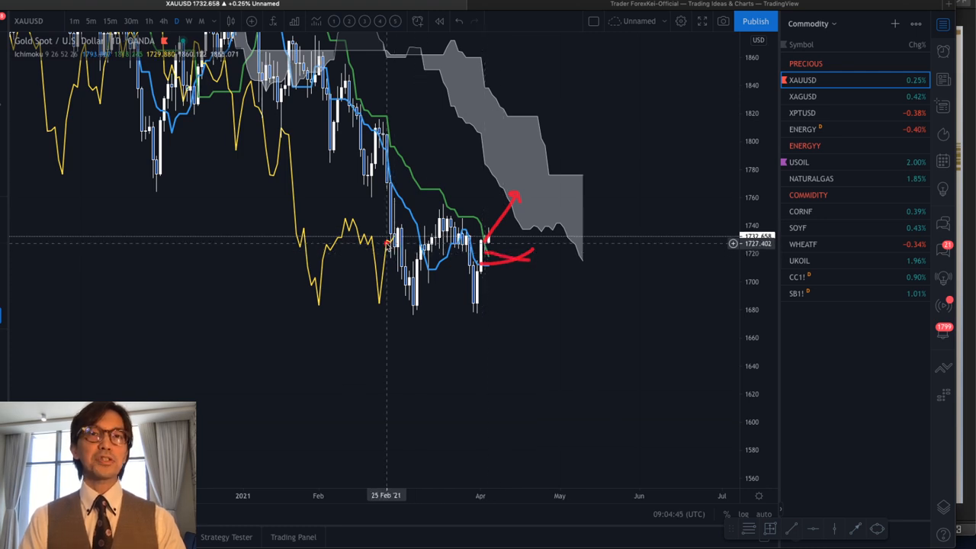
{"action": "left_click_drag", "start_coordinate": [389, 244], "coordinate": [424, 201]}
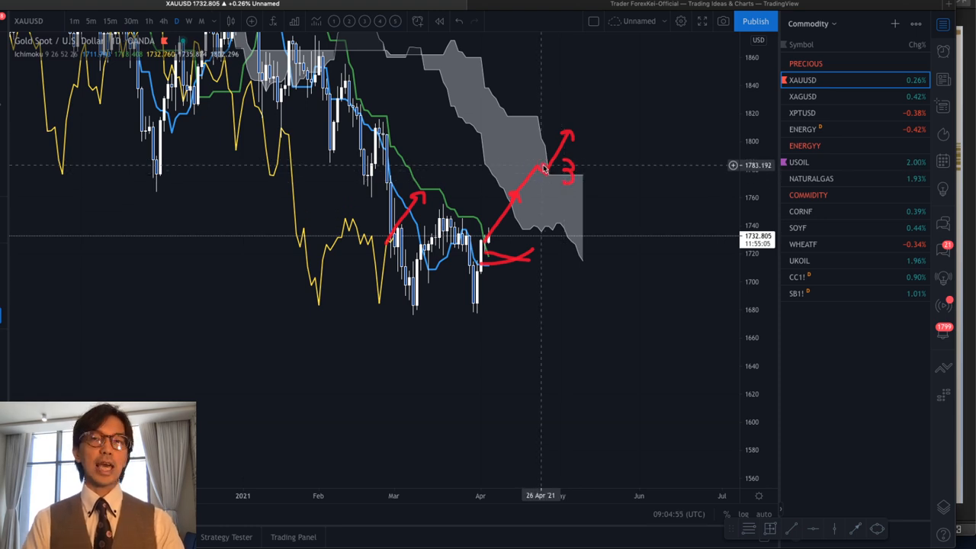
{"action": "left_click_drag", "start_coordinate": [546, 166], "coordinate": [629, 83]}
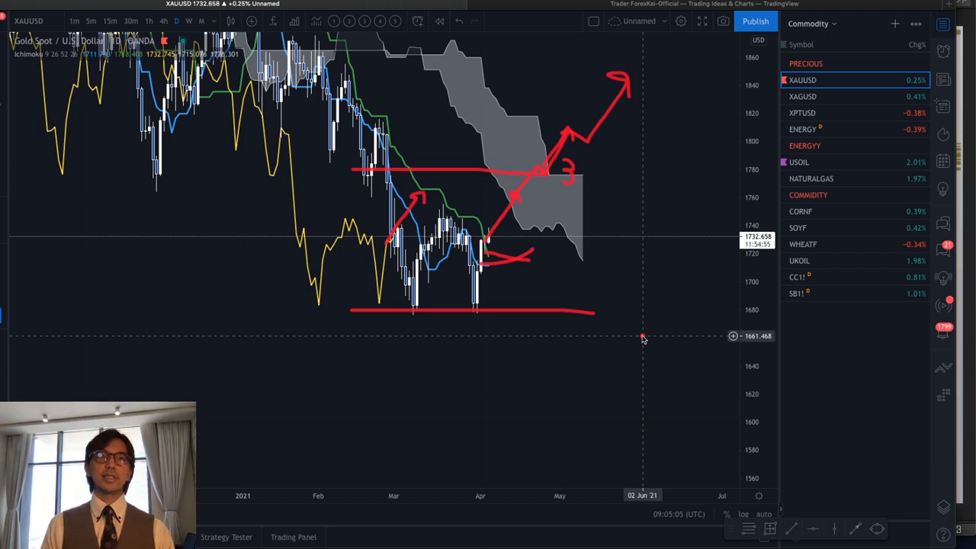
{"action": "mouse_move", "coordinate": [537, 287]}
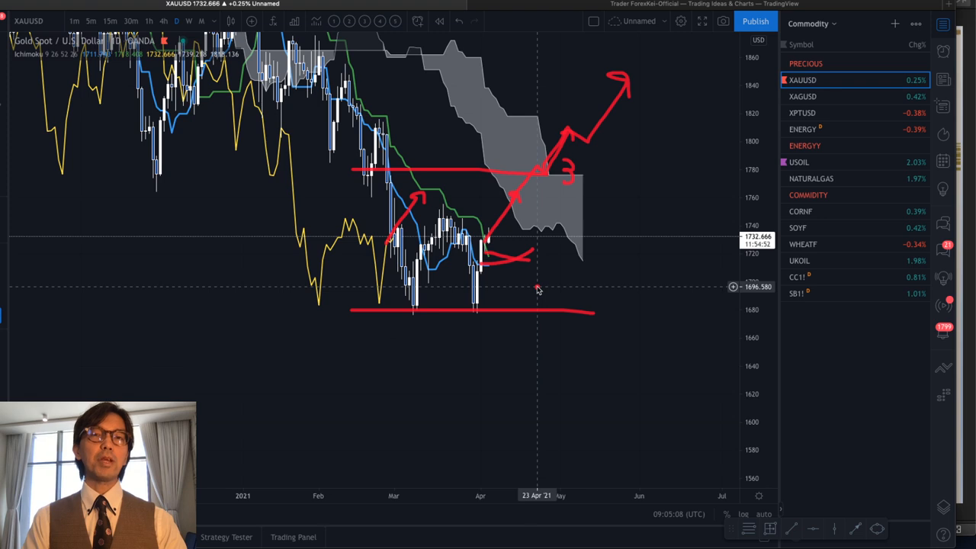
{"action": "mouse_move", "coordinate": [511, 279]}
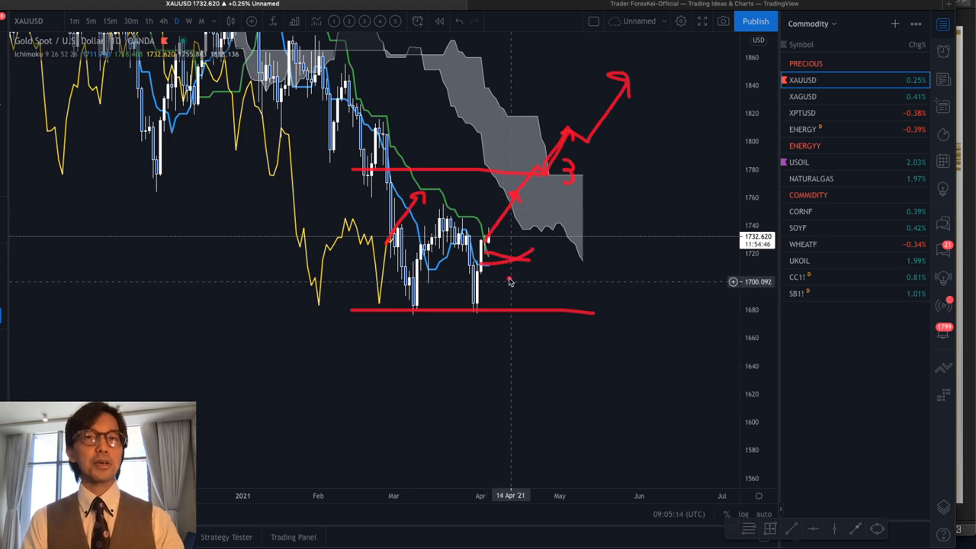
{"action": "mouse_move", "coordinate": [415, 296]}
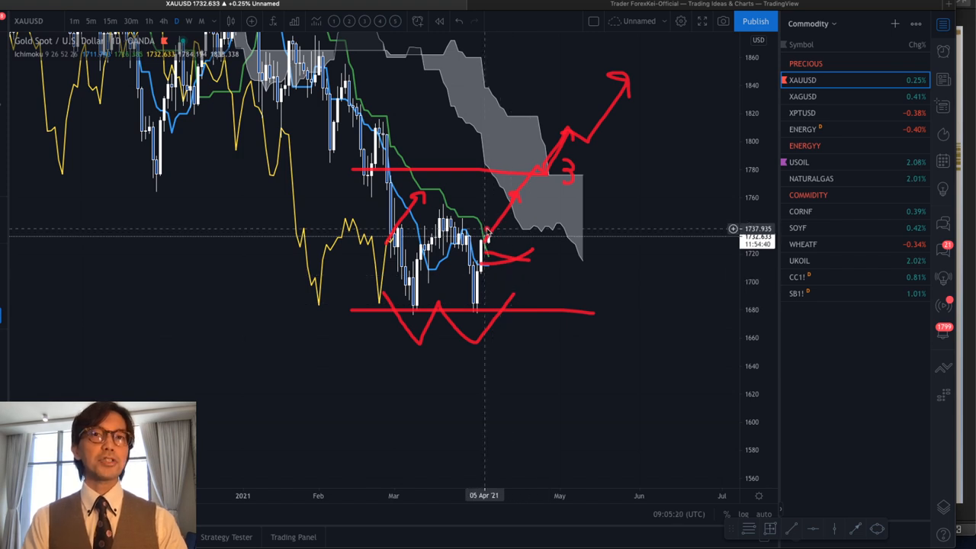
{"action": "left_click_drag", "start_coordinate": [488, 229], "coordinate": [549, 351]}
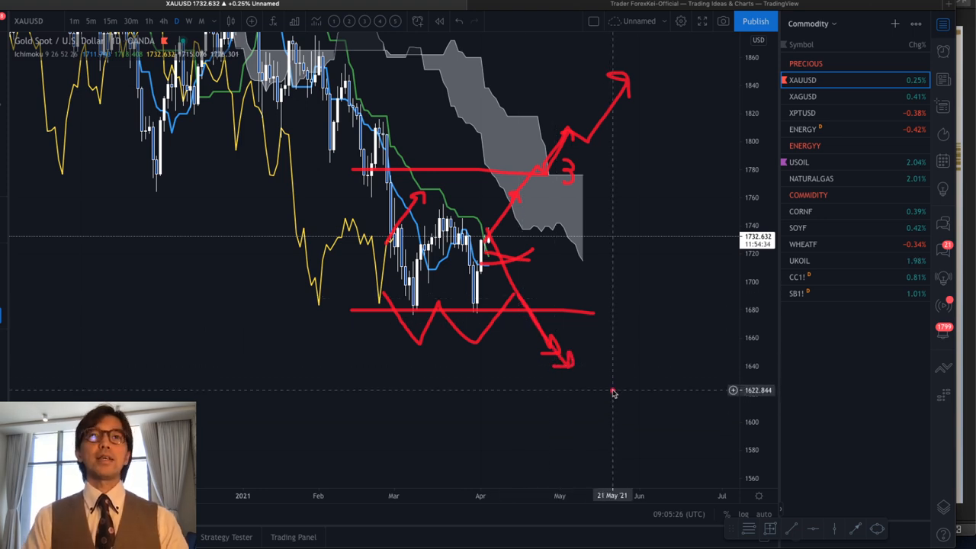
{"action": "mouse_move", "coordinate": [466, 221]}
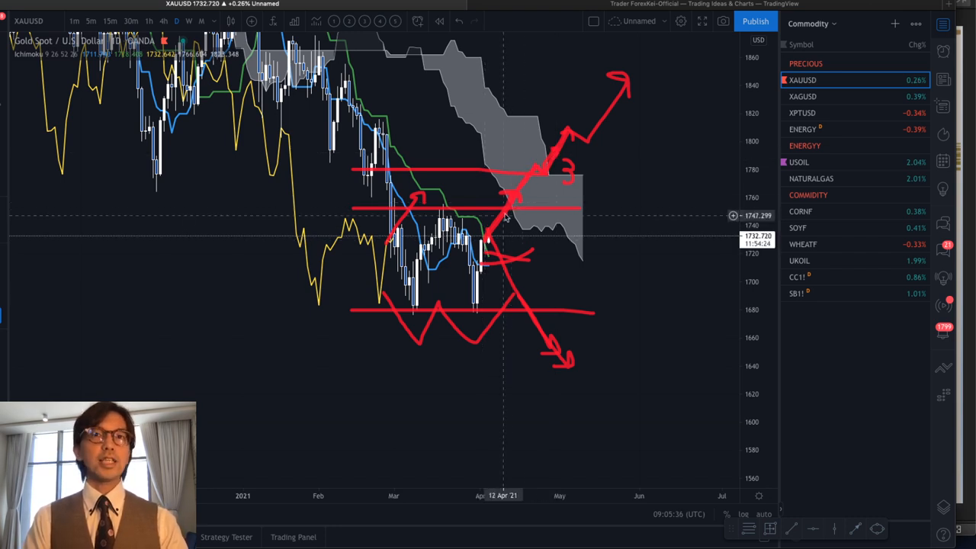
{"action": "mouse_move", "coordinate": [510, 237]}
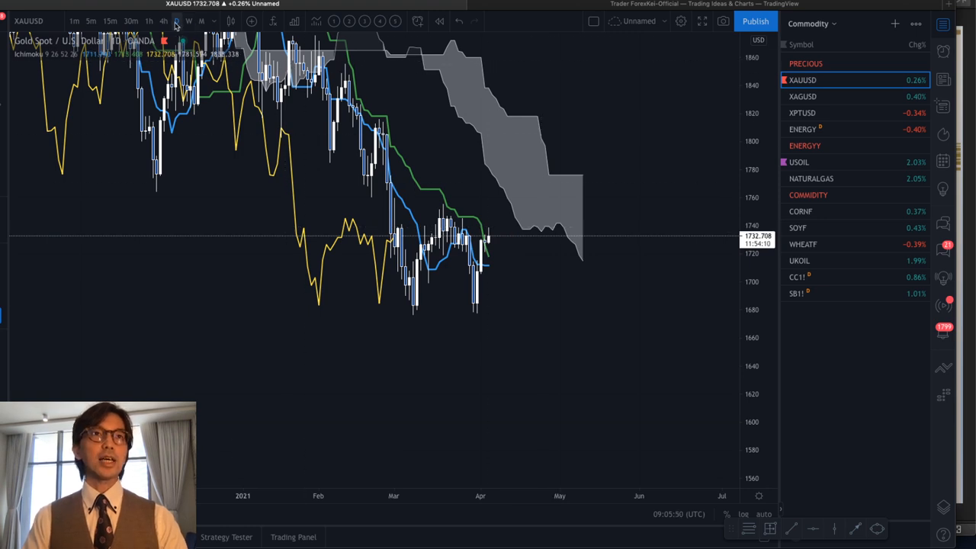
Show XAUUSD on the 1W timeframe and sketch a red mark on the weekly candles.
{"action": "left_click", "coordinate": [190, 21]}
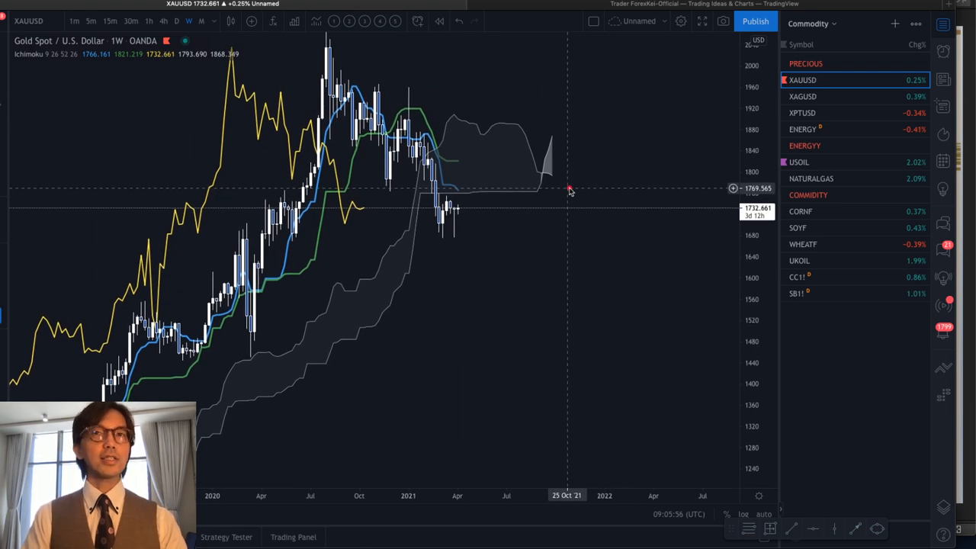
{"action": "mouse_move", "coordinate": [567, 180]}
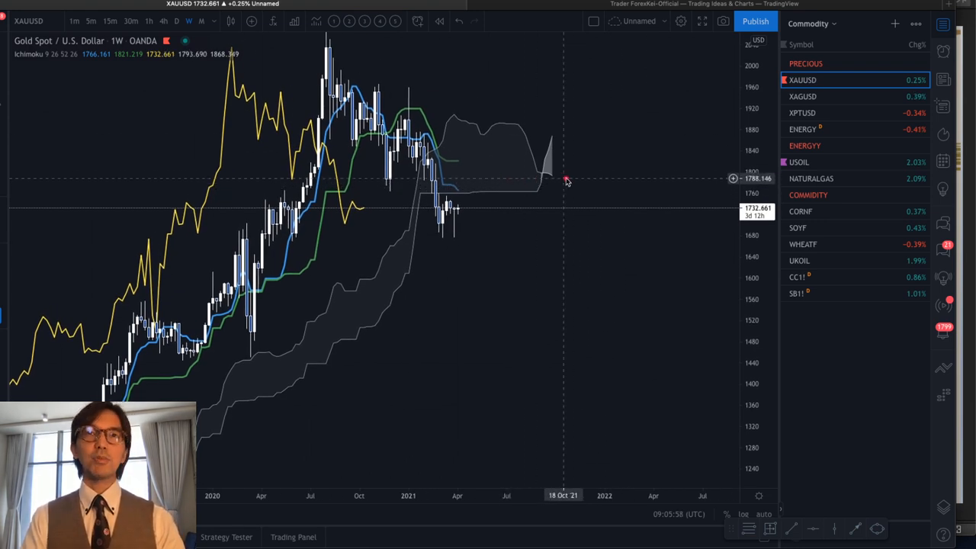
{"action": "left_click_drag", "start_coordinate": [519, 137], "coordinate": [568, 206]}
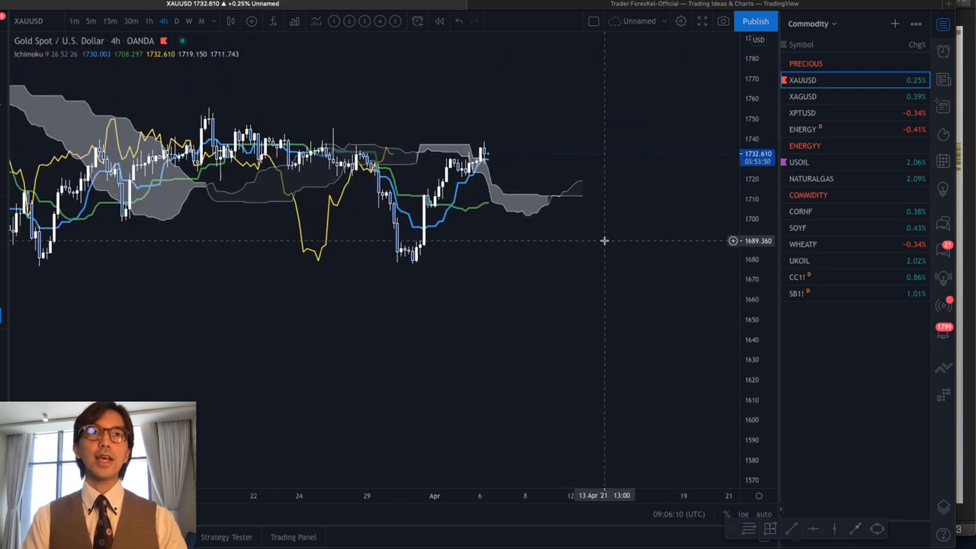
Trace a red V over the late-March dip and rebound, circle the cloud ahead, and mark below recent candles.
{"action": "left_click_drag", "start_coordinate": [334, 140], "coordinate": [402, 253]}
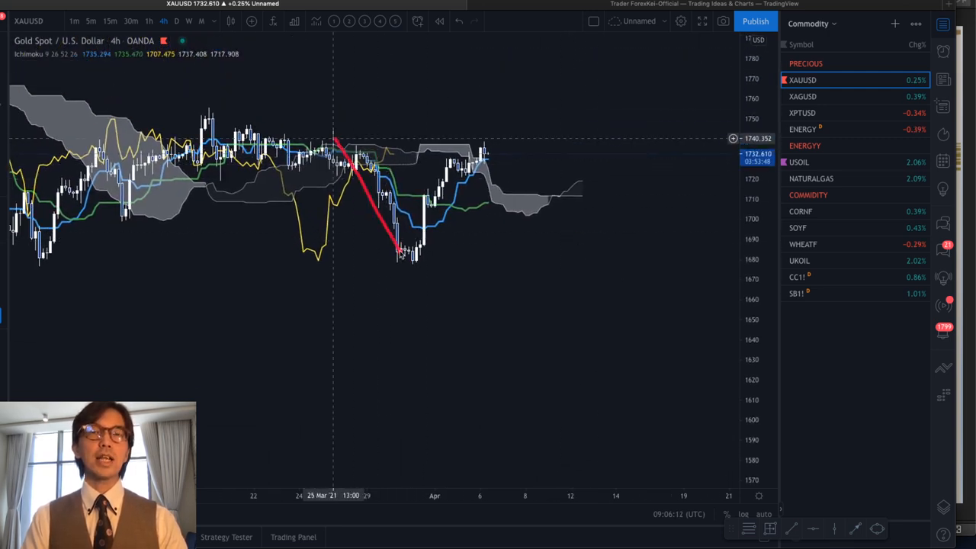
{"action": "left_click_drag", "start_coordinate": [400, 252], "coordinate": [481, 155]}
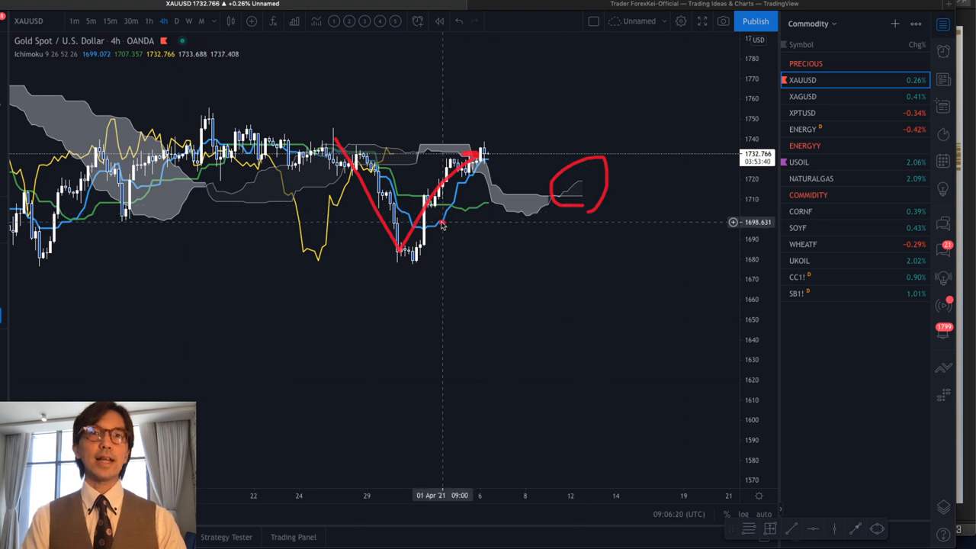
{"action": "left_click_drag", "start_coordinate": [442, 223], "coordinate": [480, 223]}
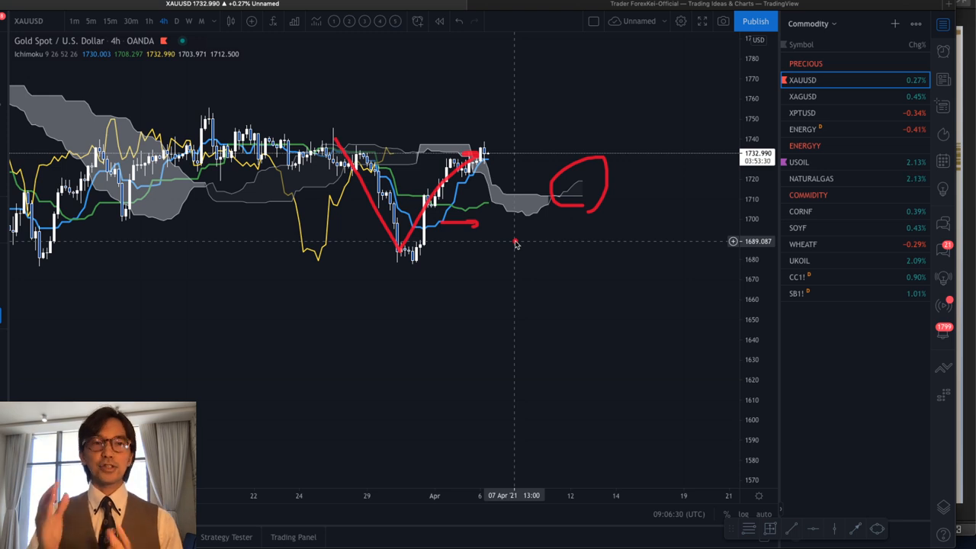
{"action": "mouse_move", "coordinate": [567, 241]}
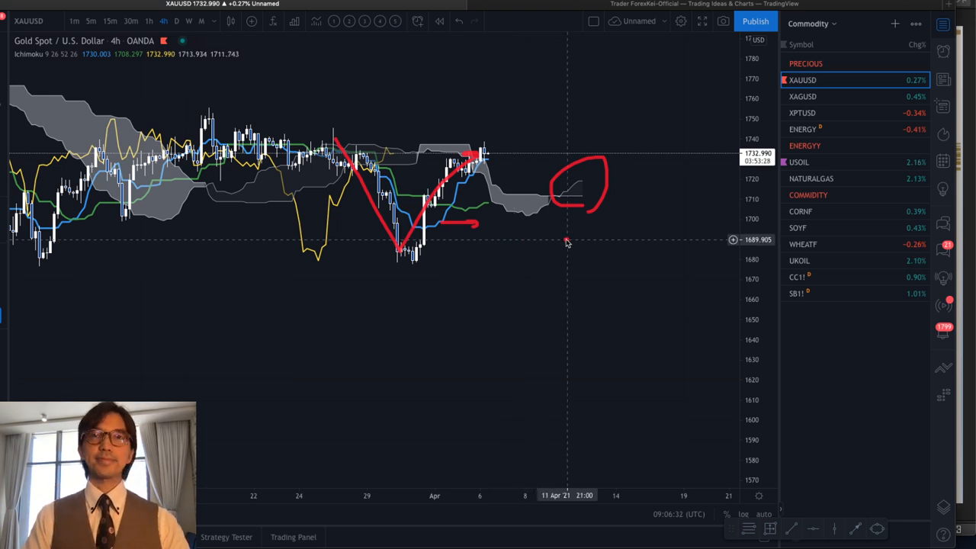